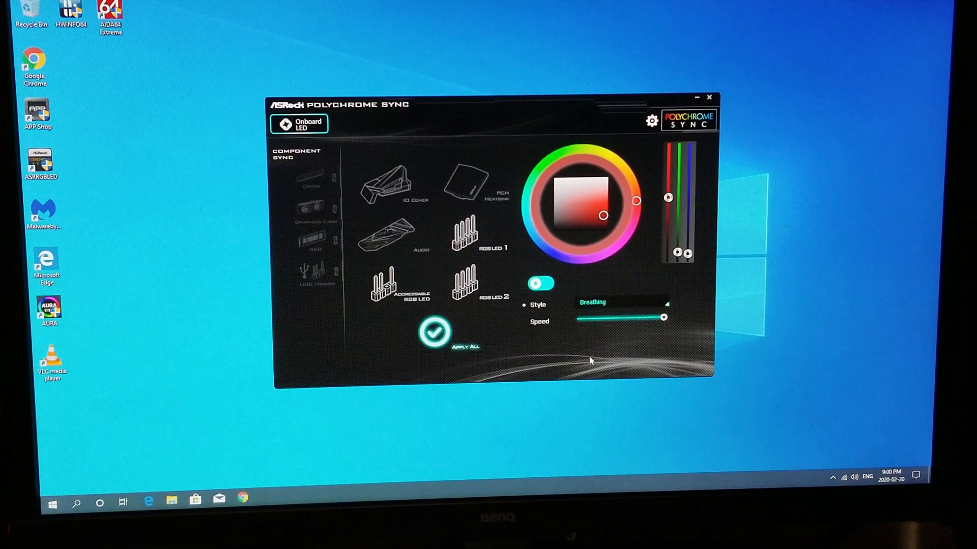
# Step: Start the stability test stressing CPU, FPU, cache and system memory
pyautogui.click(269, 500)
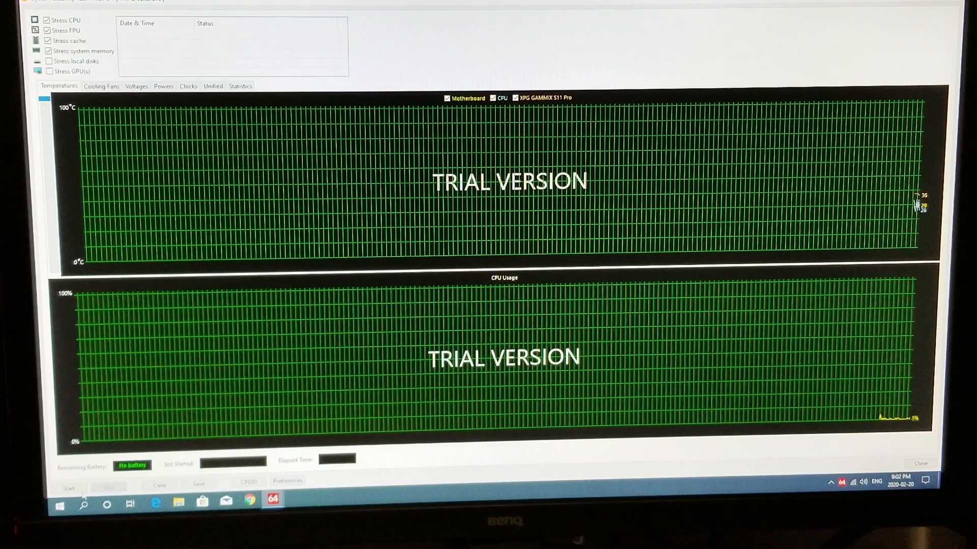
pyautogui.click(69, 489)
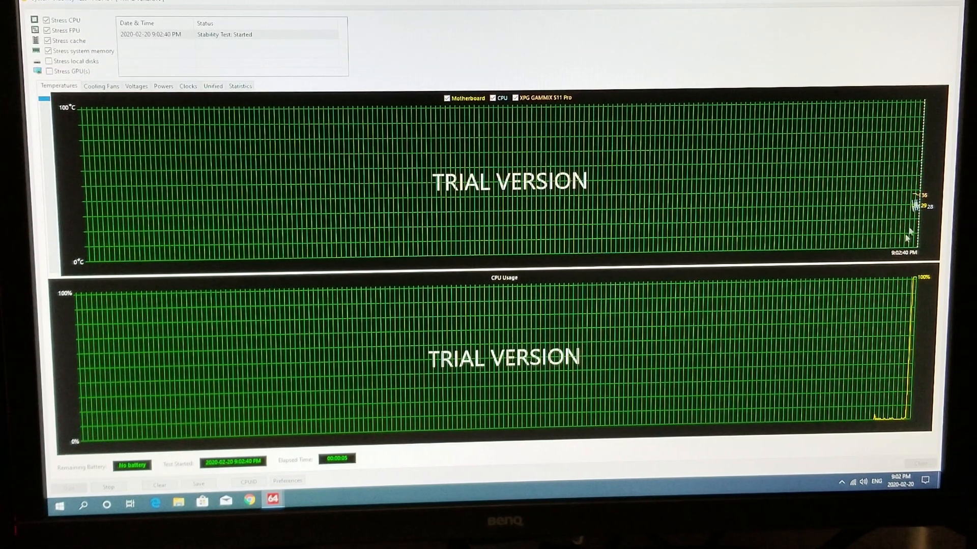
pyautogui.moveTo(866, 223)
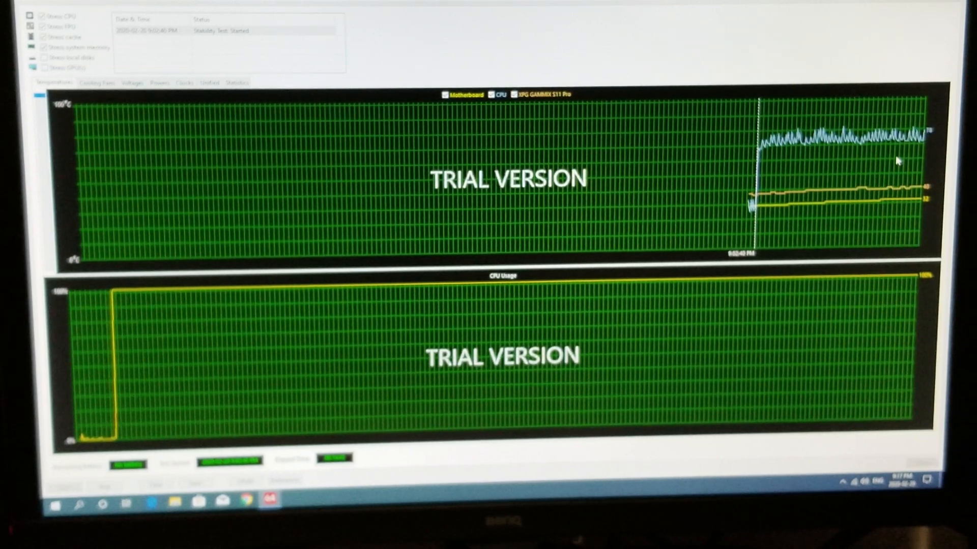
# Step: Stop the running stability test after the CPU temperature flattens out
pyautogui.click(106, 485)
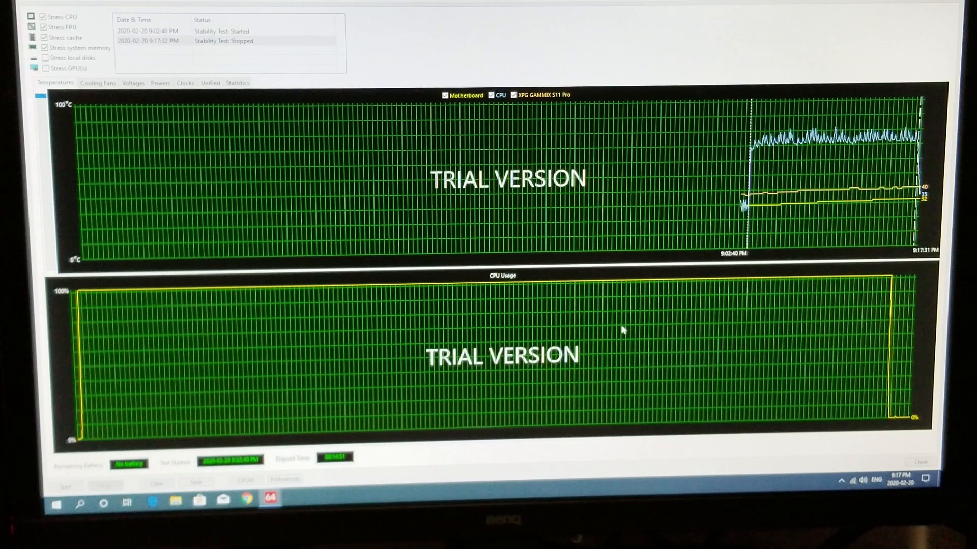